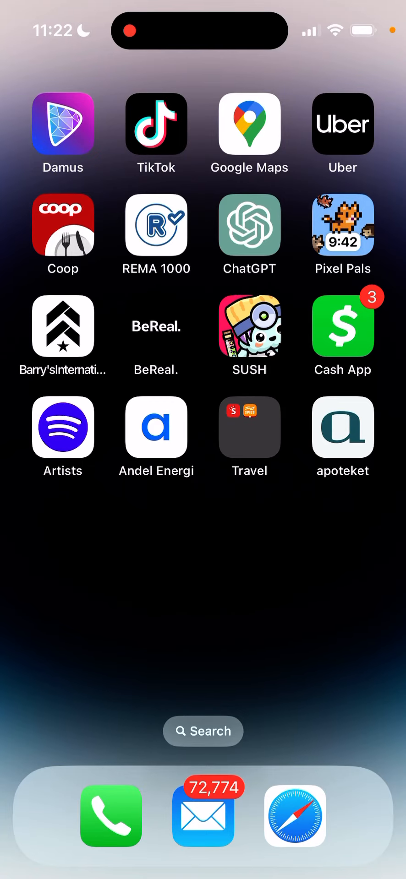
Remove the SUSH icon from the home screen, keeping the app installed.
left_click(249, 326)
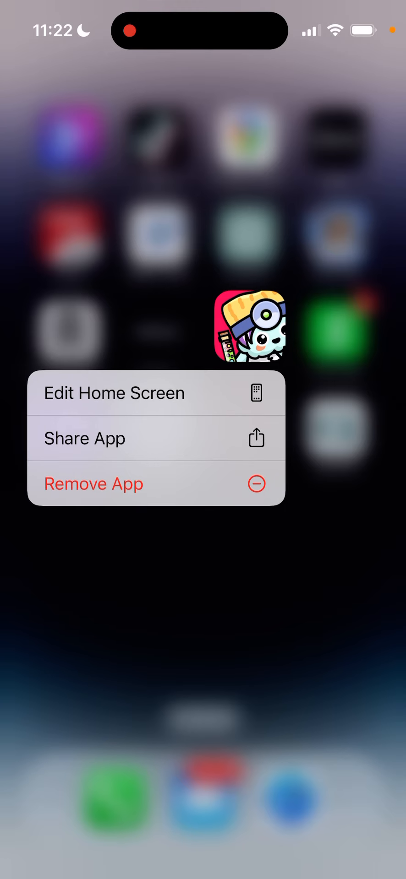
left_click(93, 484)
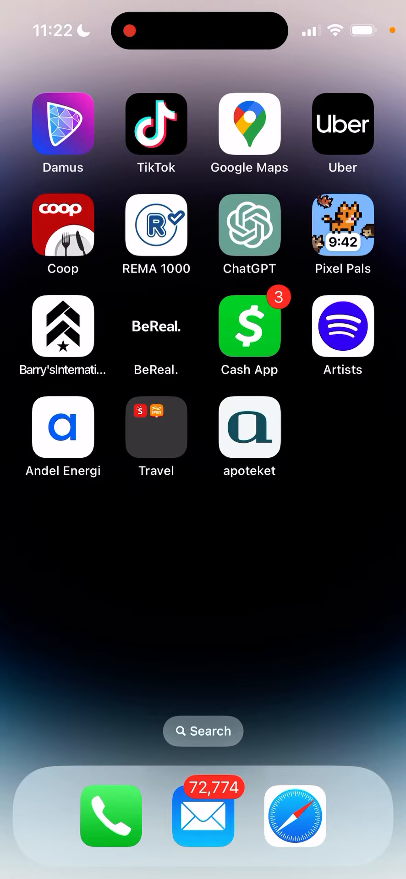
Search the App Library for 'Sus' and launch SUSH from the results.
scroll("left", 3)
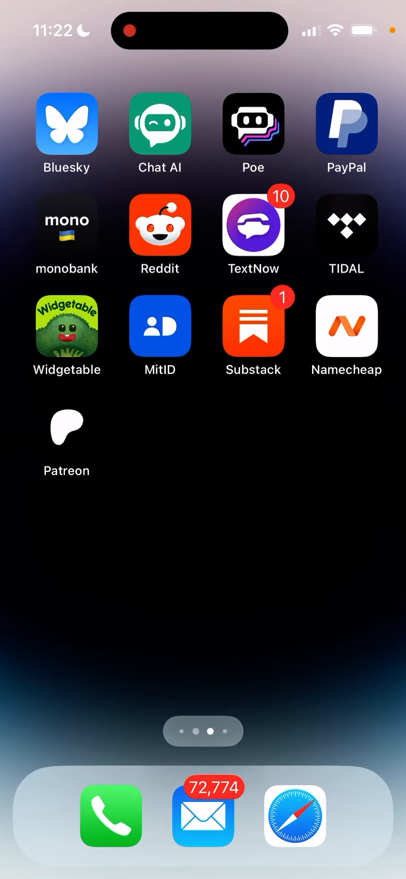
scroll("left", 3)
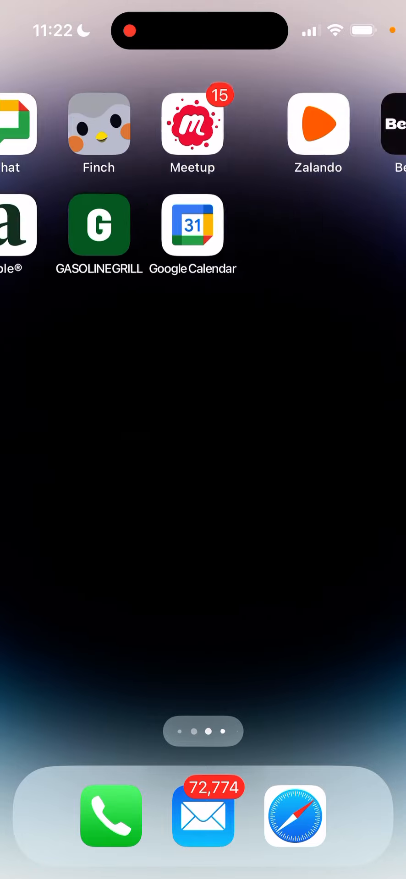
scroll("left", 3)
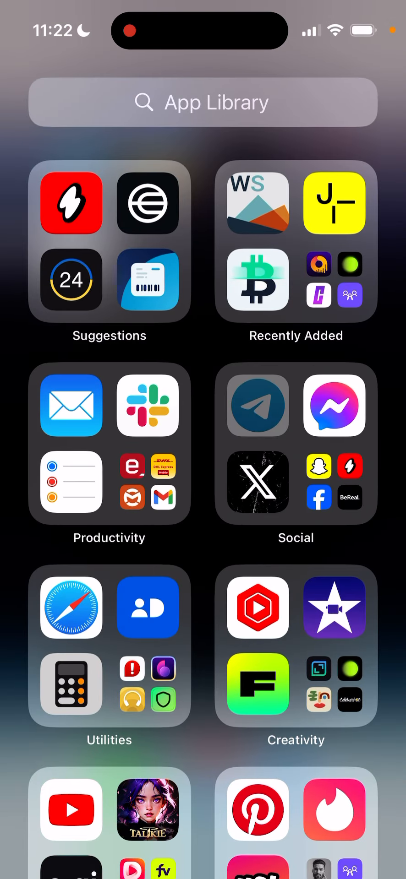
left_click(199, 101)
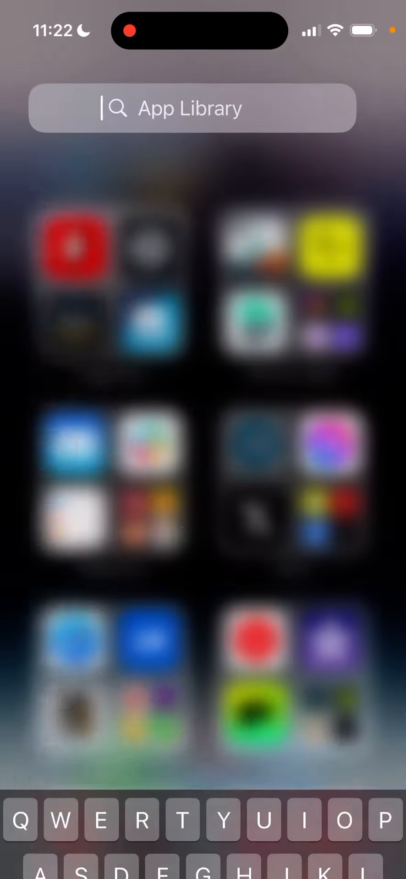
type("s")
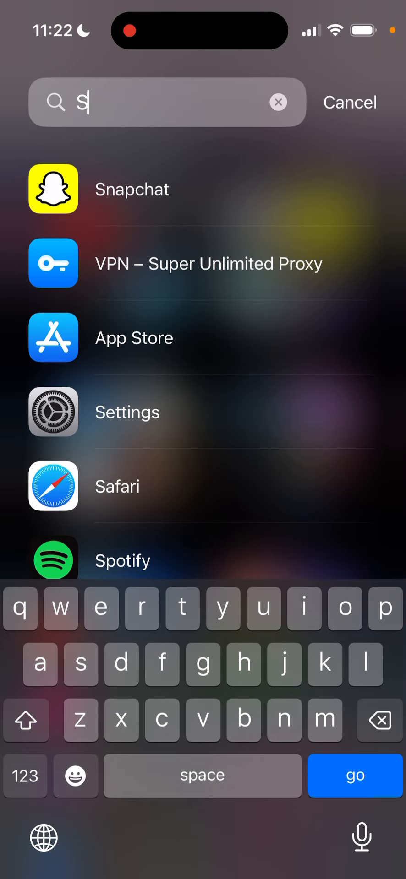
type("us")
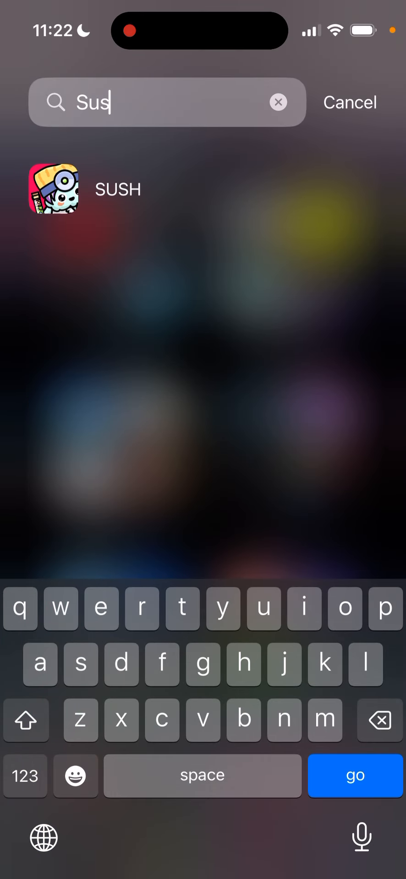
left_click(56, 192)
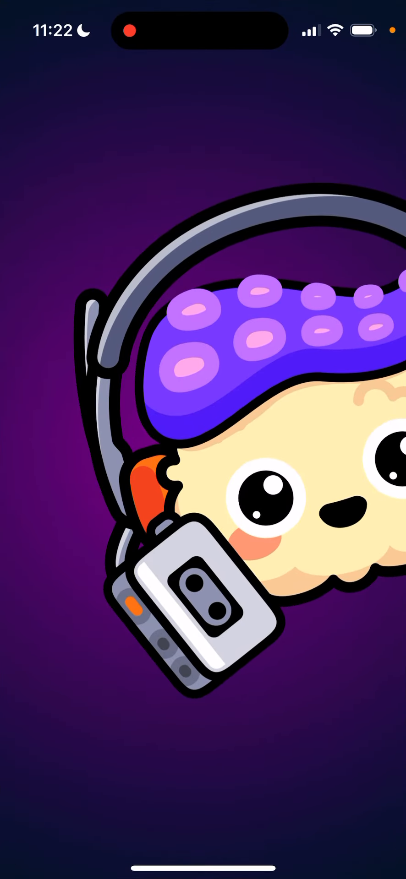